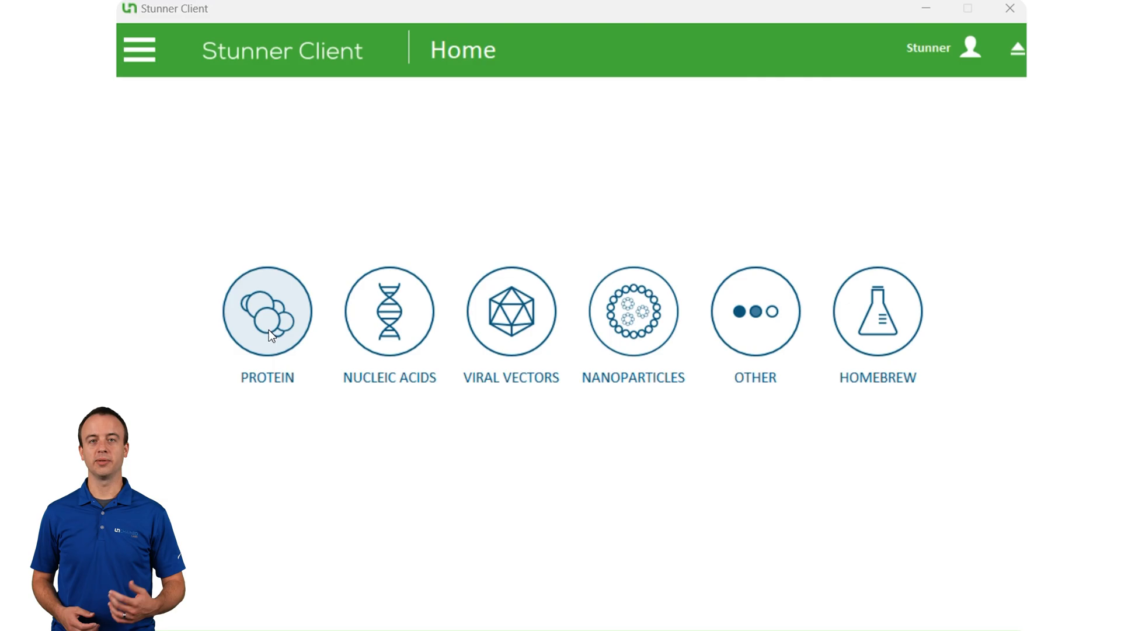
# Step: Create a new protein experiment named ADCs with default DLS acquisition and reach its empty plate layout
pyautogui.click(266, 310)
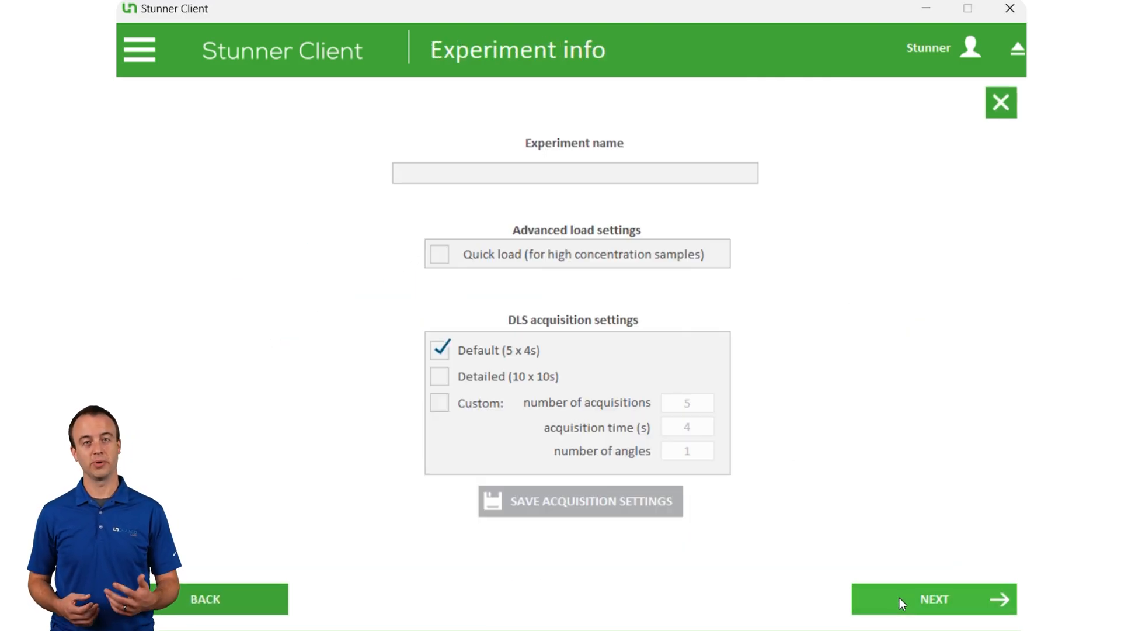
pyautogui.write('ADCs')
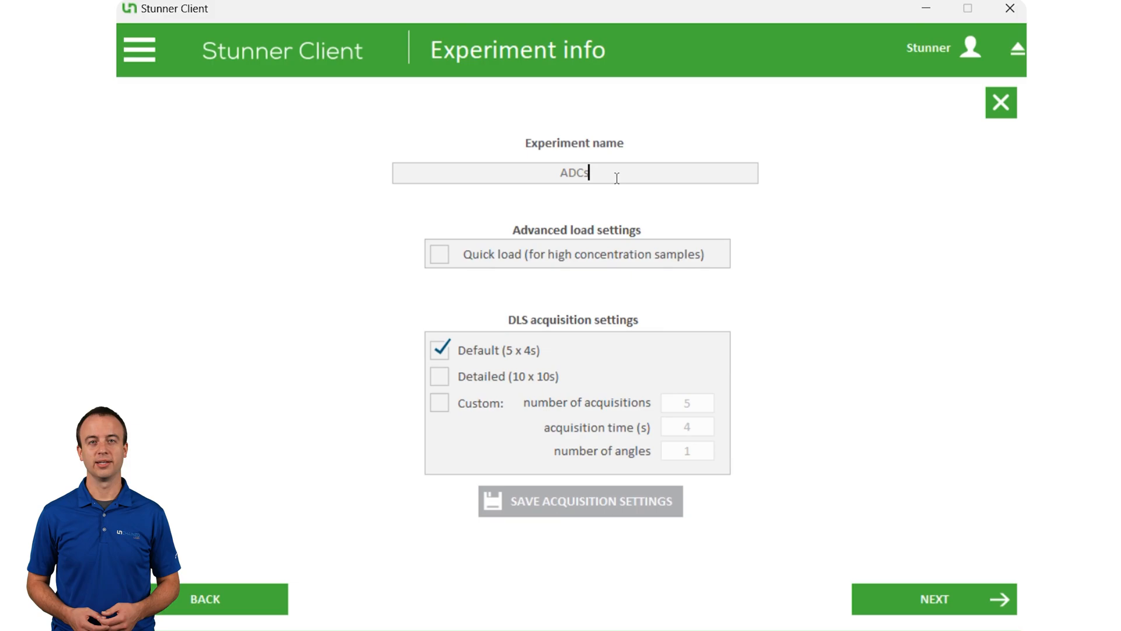
pyautogui.click(933, 599)
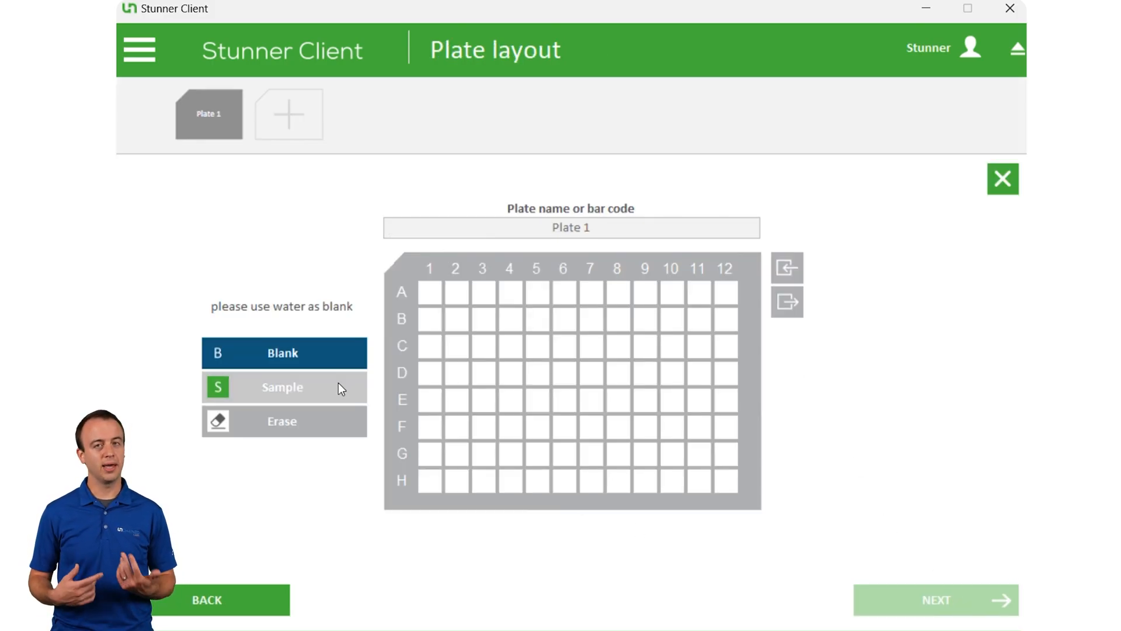